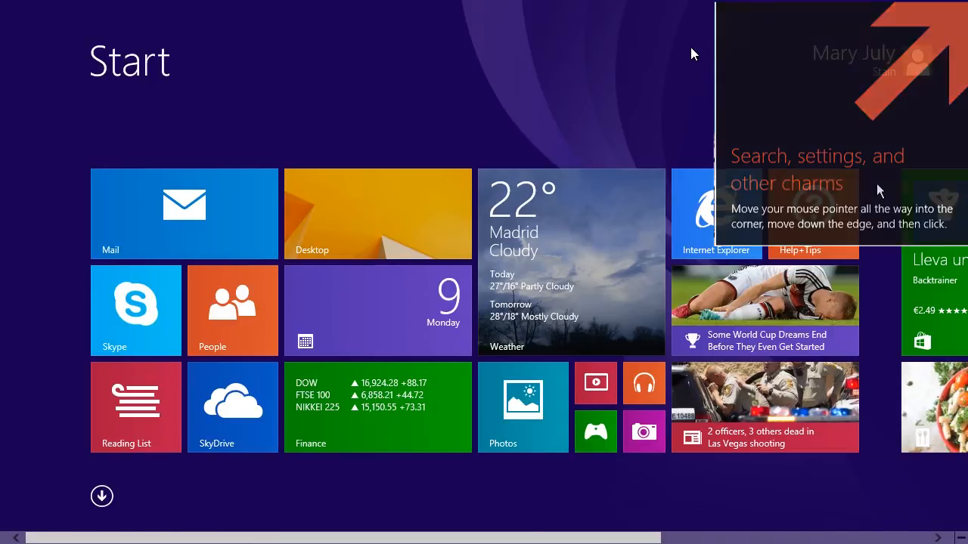
Step: Switch from the Start screen to the desktop via the Desktop tile
{"action": "left_click", "coordinate": [378, 213]}
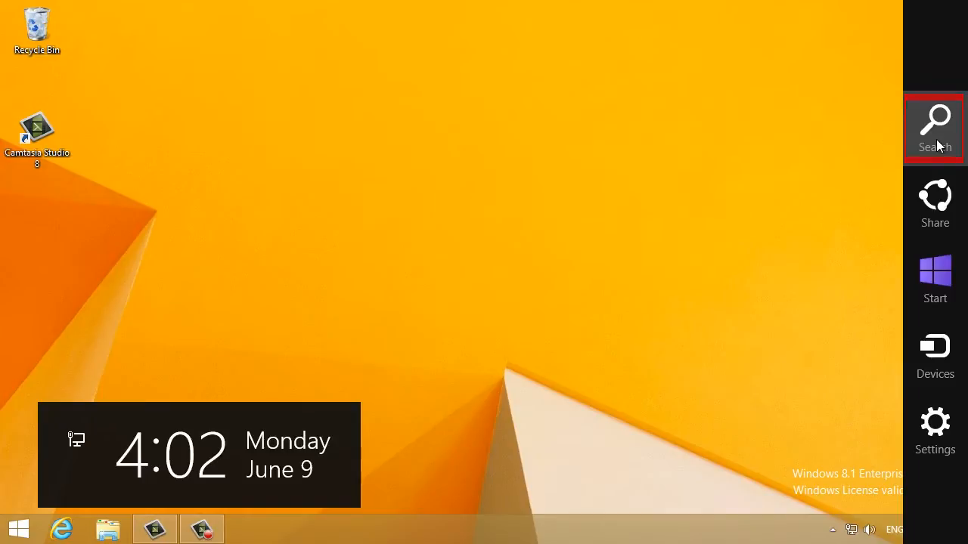
{"action": "left_click", "coordinate": [934, 121]}
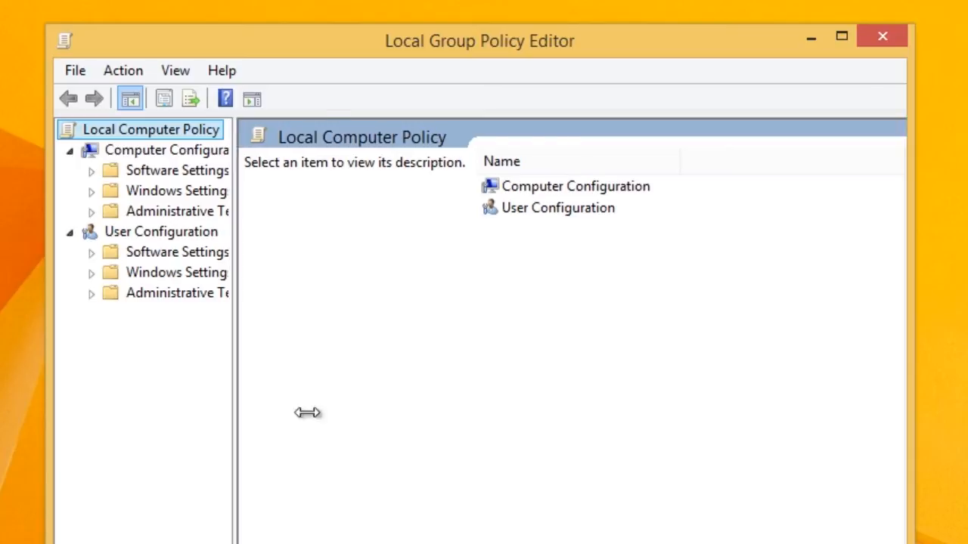
Step: Widen the tree, expand Administrative Templates > Windows Components, and open Disable help tips
{"action": "left_click_drag", "start_coordinate": [235, 412], "coordinate": [356, 307]}
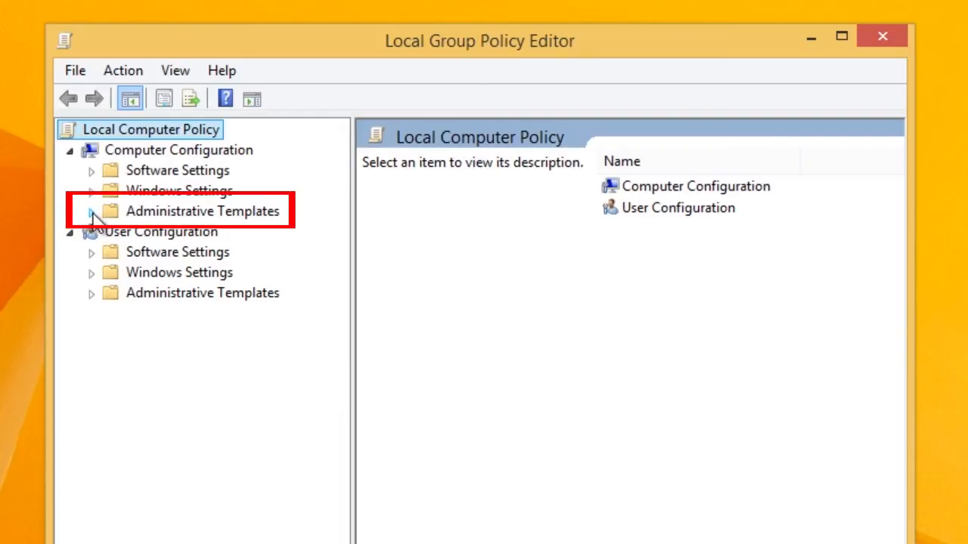
{"action": "left_click", "coordinate": [91, 211]}
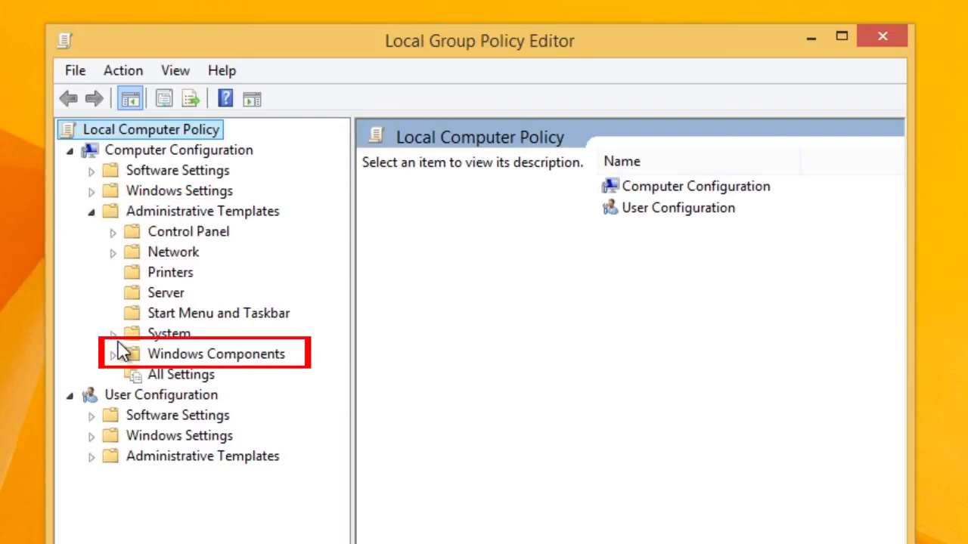
{"action": "left_click", "coordinate": [112, 354]}
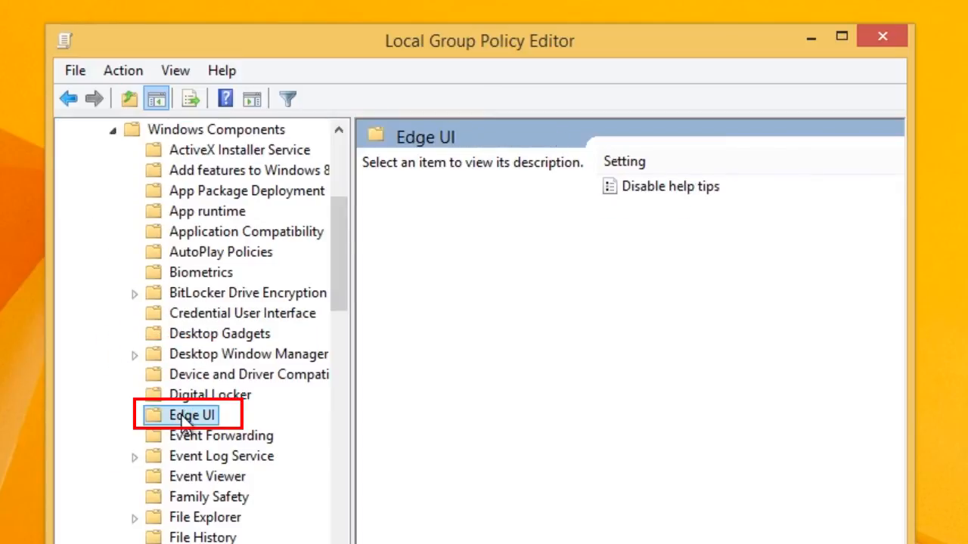
{"action": "mouse_move", "coordinate": [620, 463]}
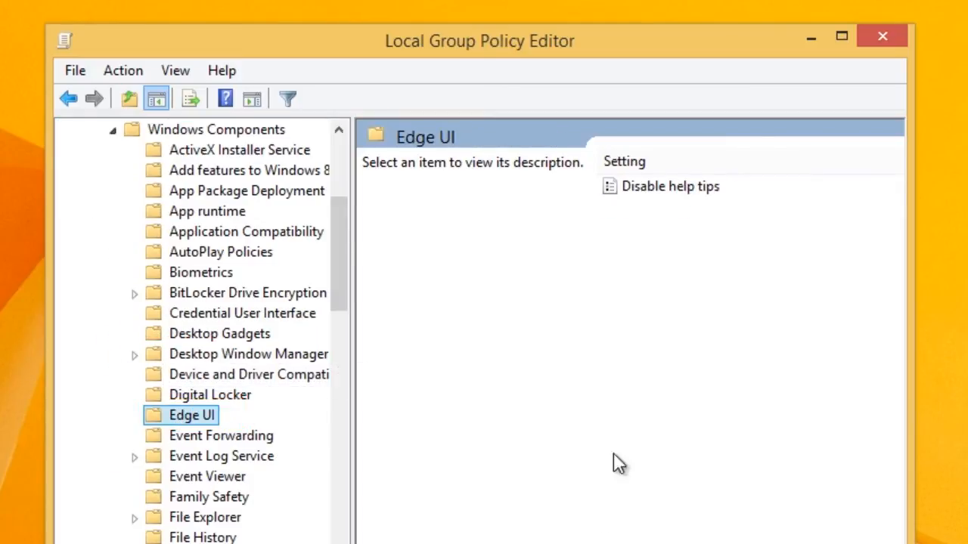
{"action": "left_click", "coordinate": [670, 186]}
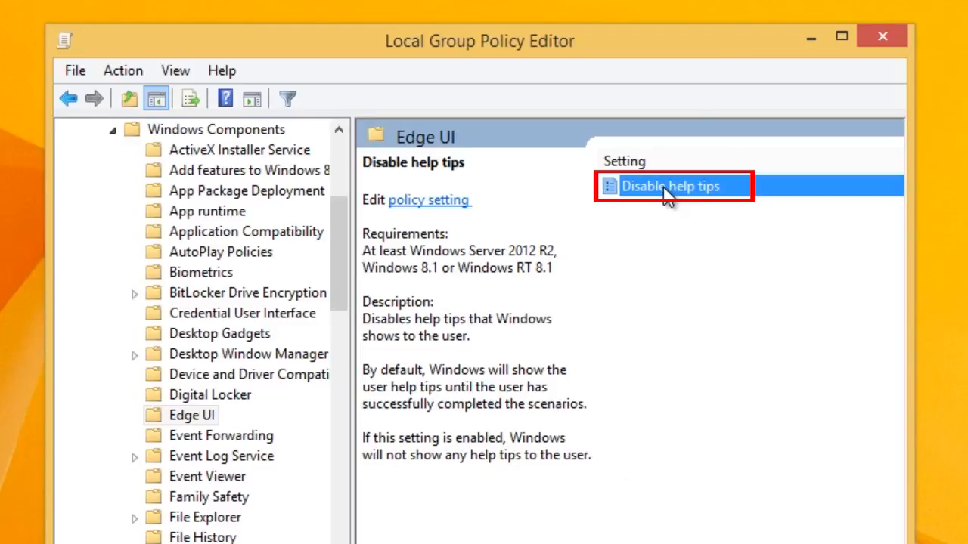
{"action": "double_click", "coordinate": [671, 186]}
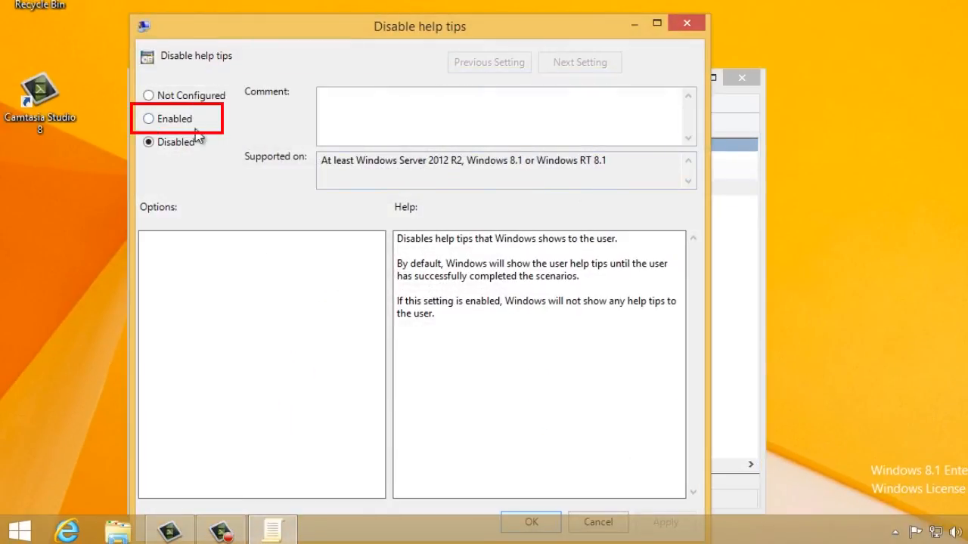
Step: Enable Disable help tips, confirm with OK, and close the editor
{"action": "left_click", "coordinate": [149, 118]}
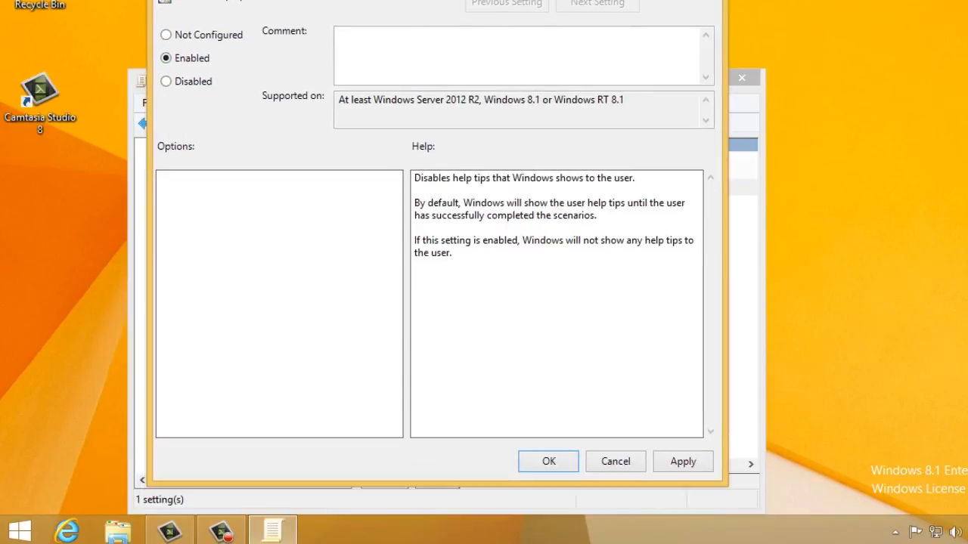
{"action": "left_click", "coordinate": [549, 461]}
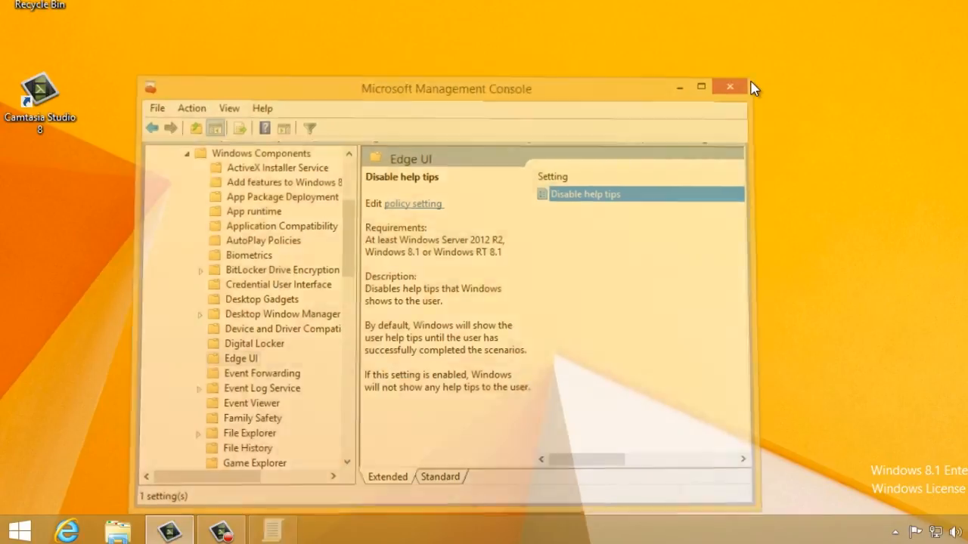
{"action": "left_click", "coordinate": [729, 86]}
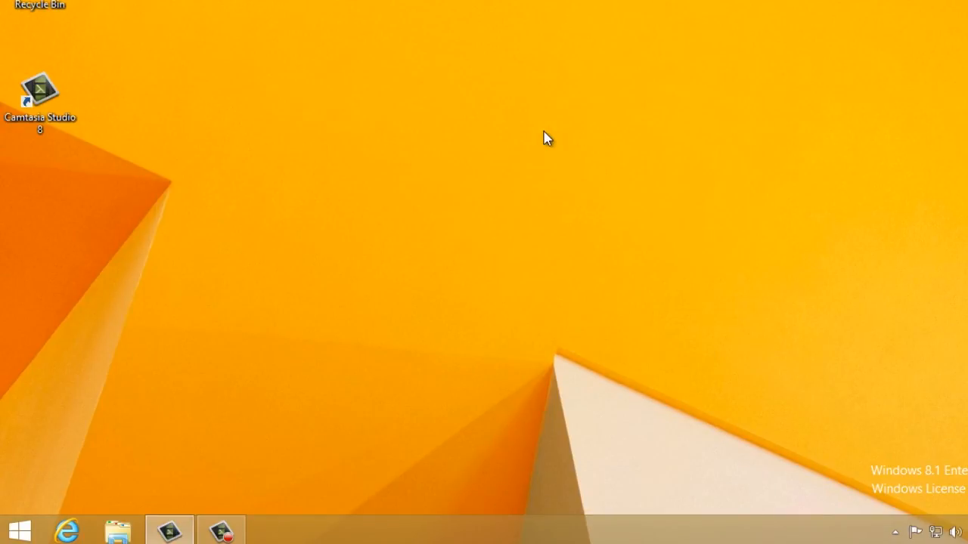
{"action": "mouse_move", "coordinate": [536, 132]}
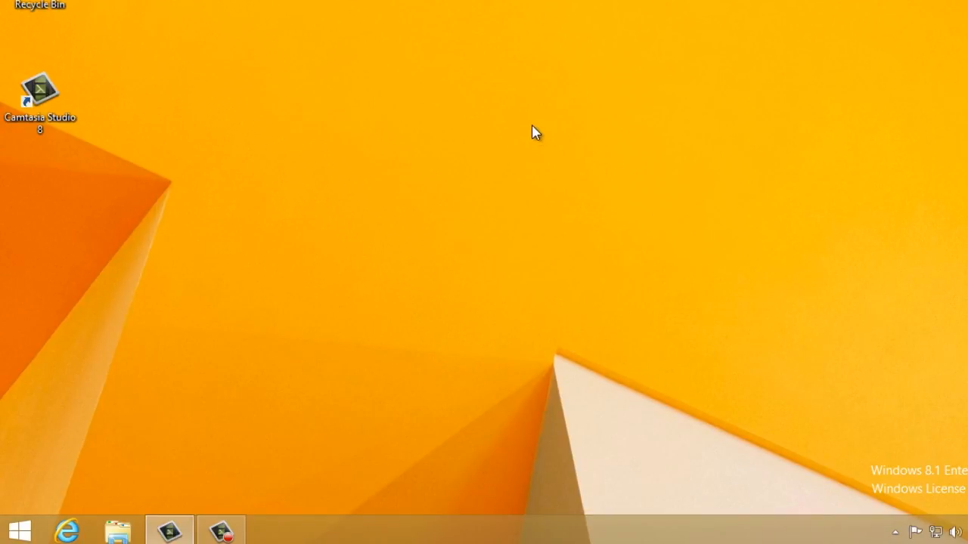